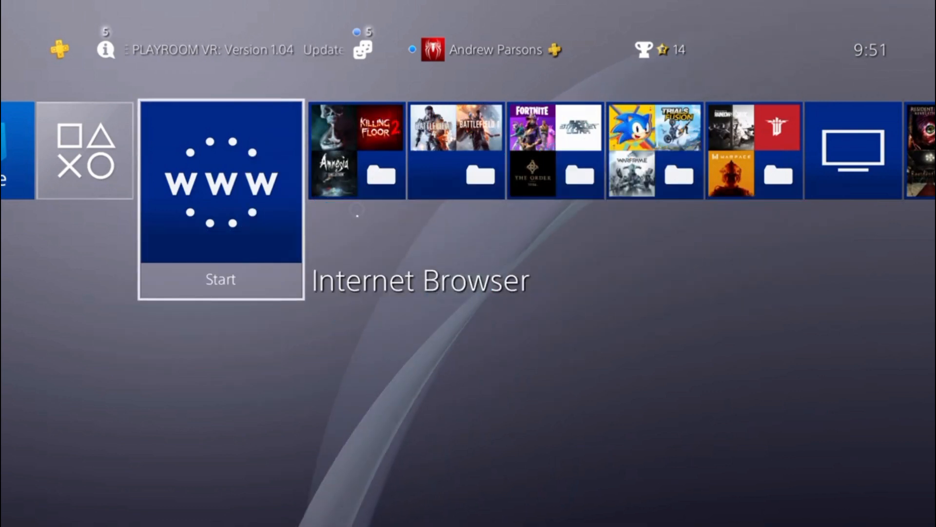
- Reach PlayStation Store from the home screen and bring up its Search screen
scroll("left", 3)
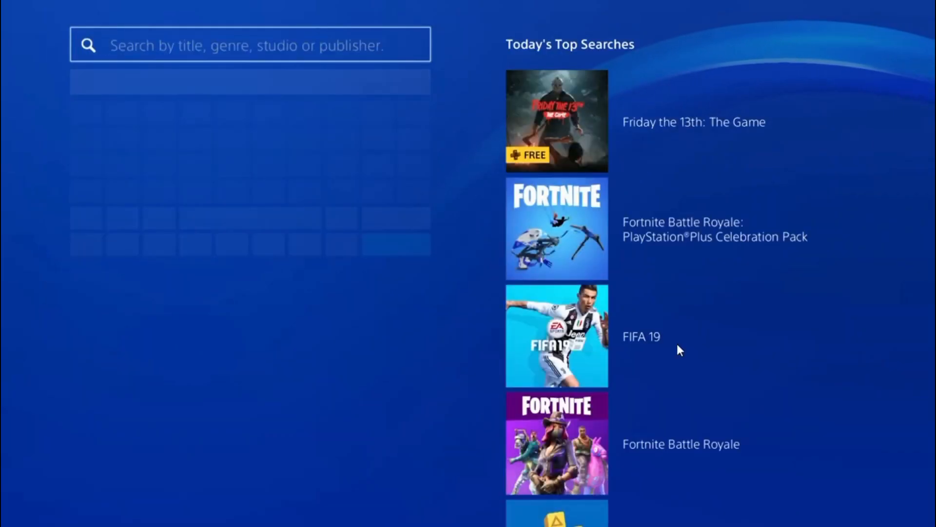
- Search 'trend', reach Trend Micro for PlayStation 4's Subscriptions and read more on Kids Safety
type("tre")
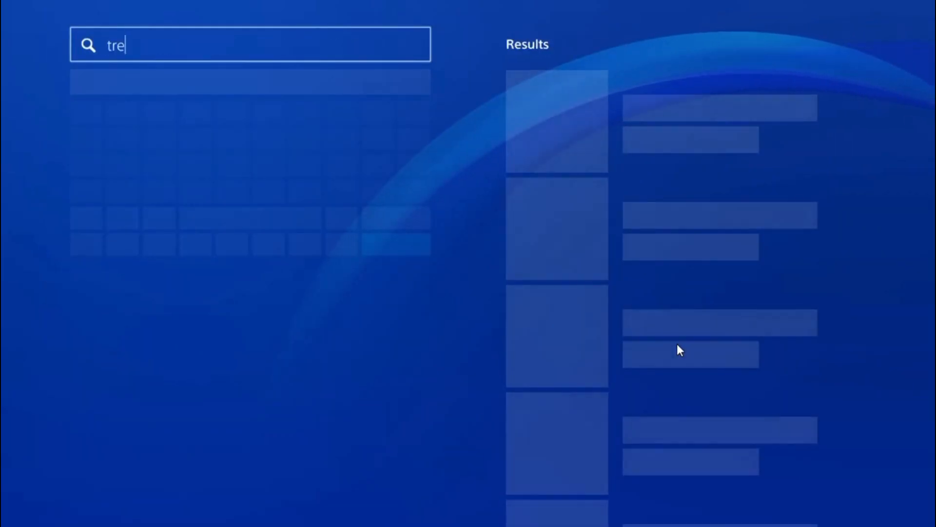
type("nd")
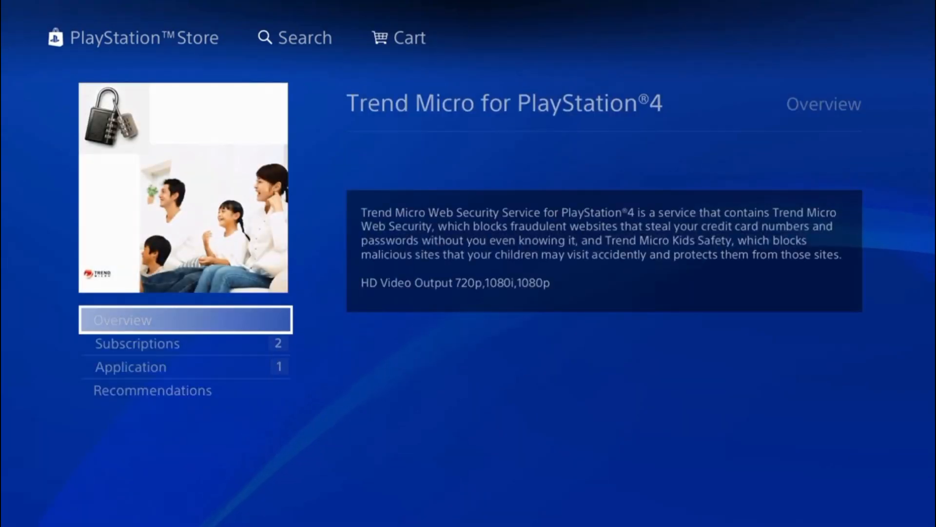
left_click(185, 342)
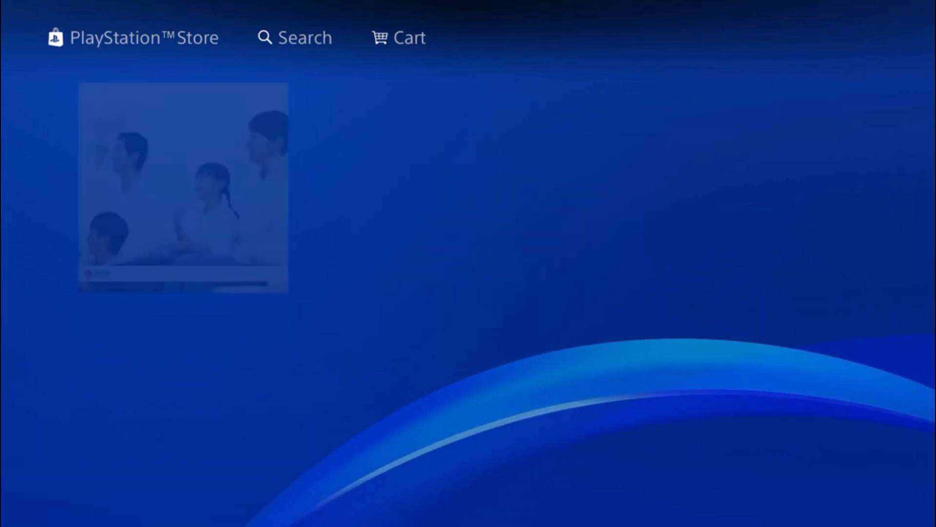
left_click(184, 186)
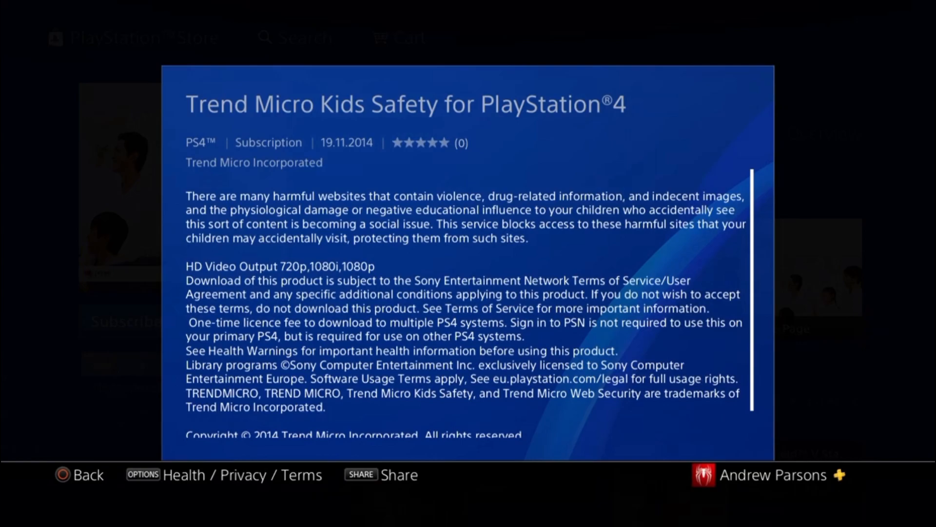
- View the Kids Safety subscription offer at €15.99, then return to the home screen via the PS button
left_click(79, 475)
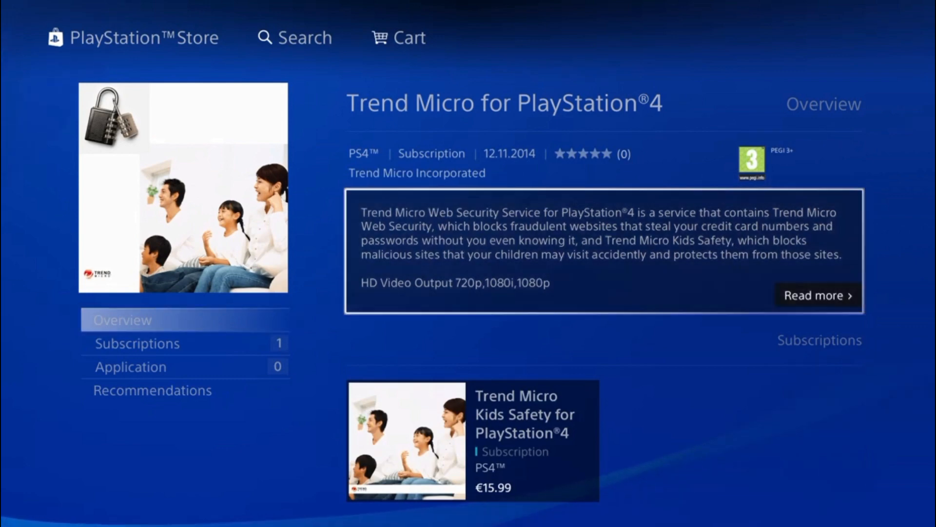
left_click(472, 439)
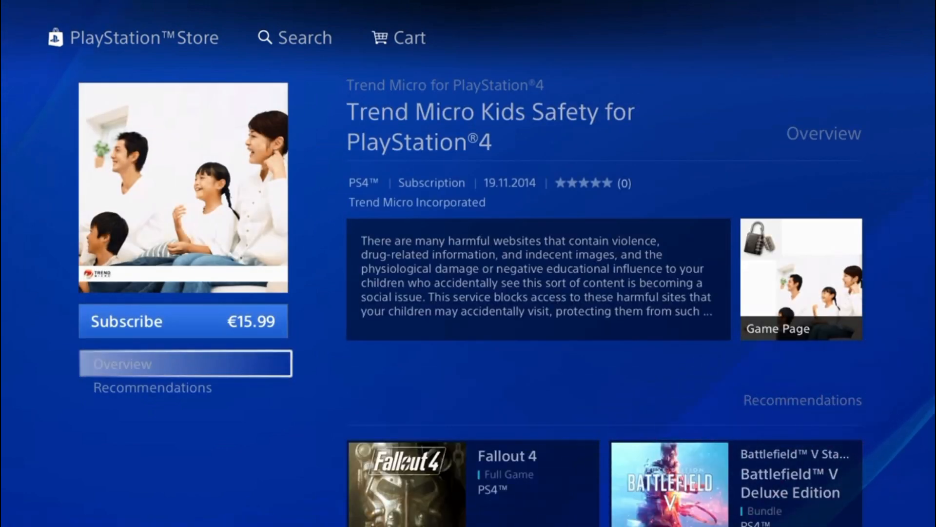
left_click(537, 280)
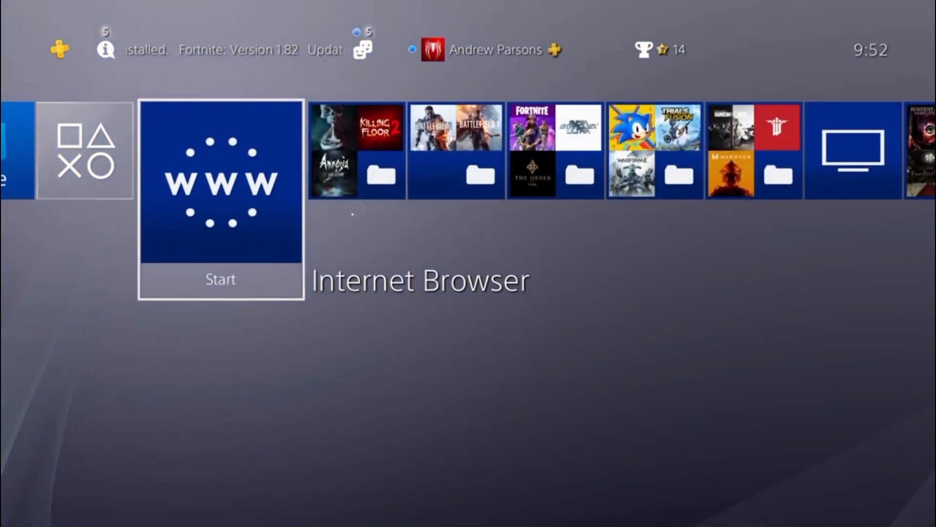
- Launch Internet Browser onto the YouTube TV page at youtube.com/tv
left_click(220, 185)
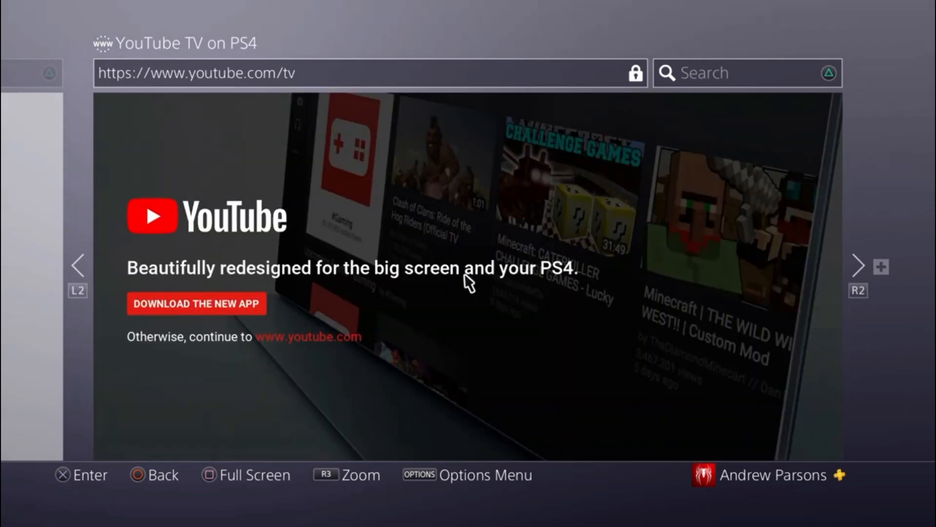
mouse_move(384, 100)
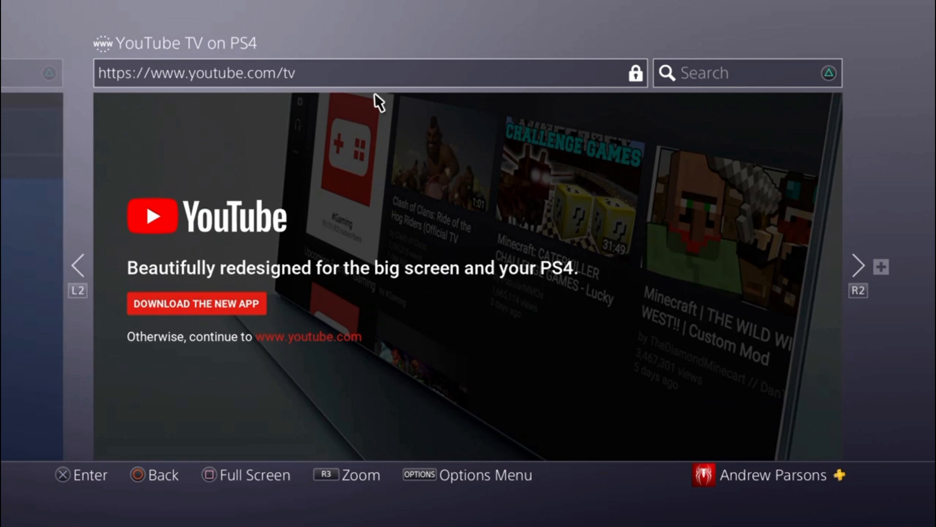
mouse_move(719, 102)
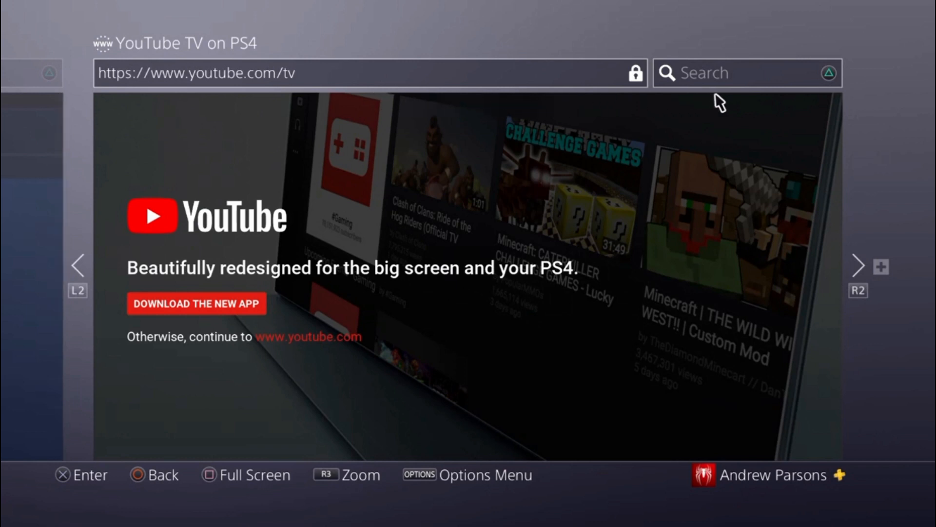
mouse_move(588, 181)
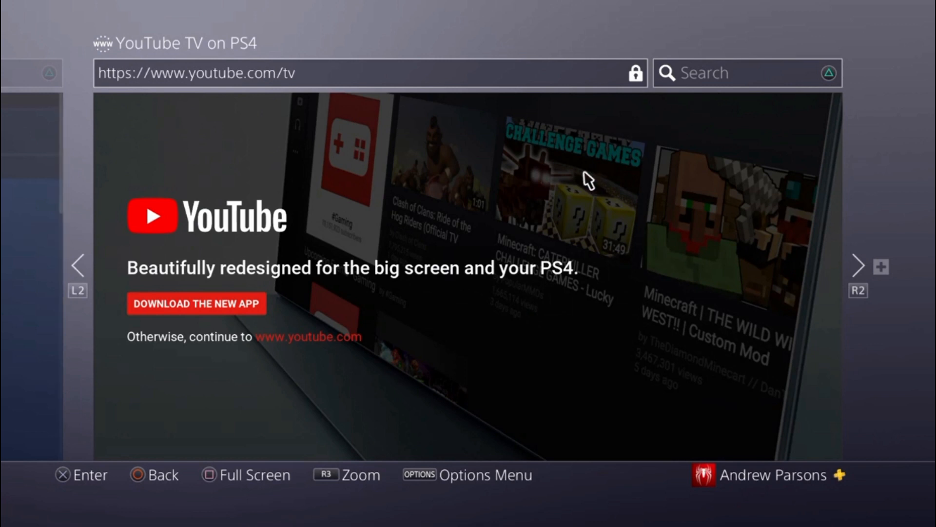
mouse_move(219, 315)
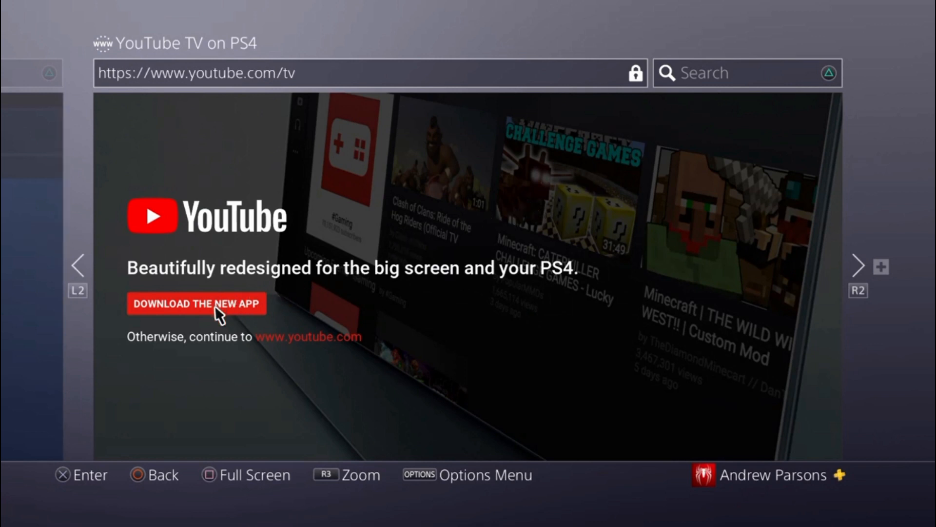
mouse_move(269, 156)
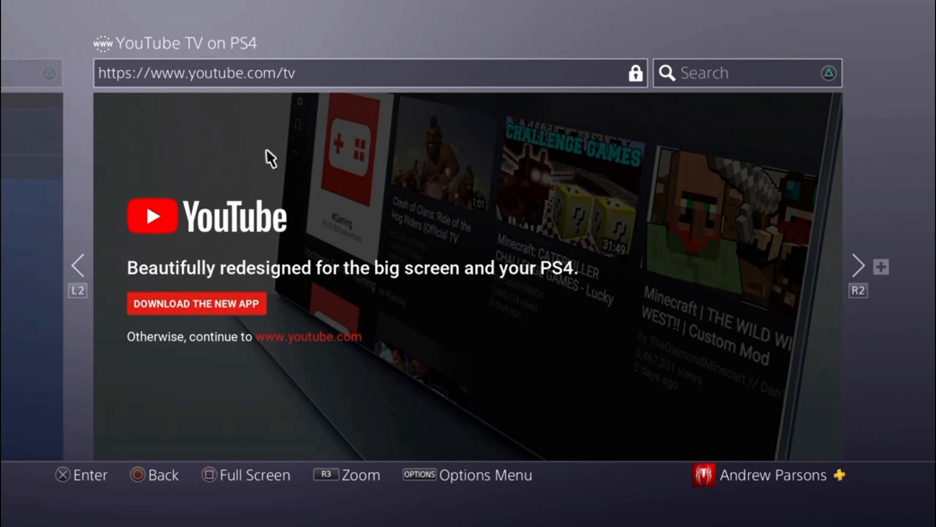
mouse_move(310, 102)
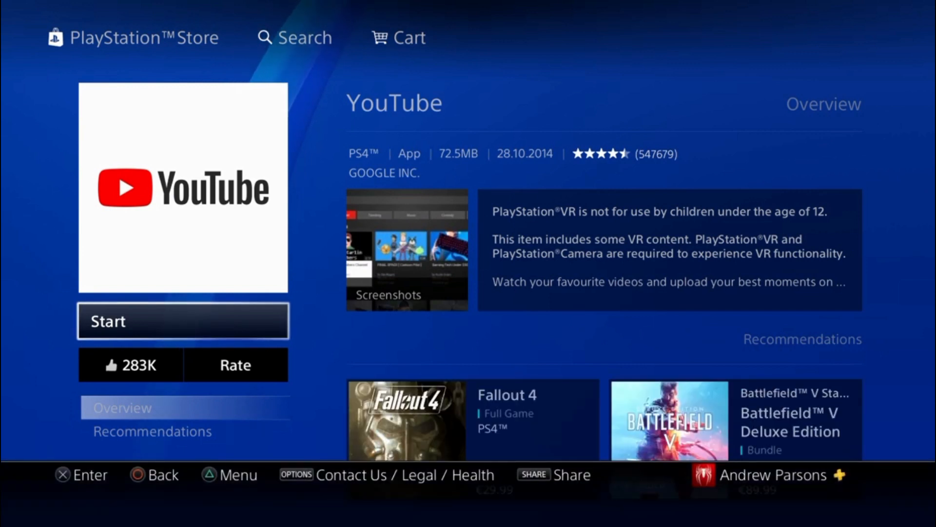
- Go back to the YouTube TV page and reach Trend Micro for PlayStation 4 Settings from the browser menu
left_click(182, 321)
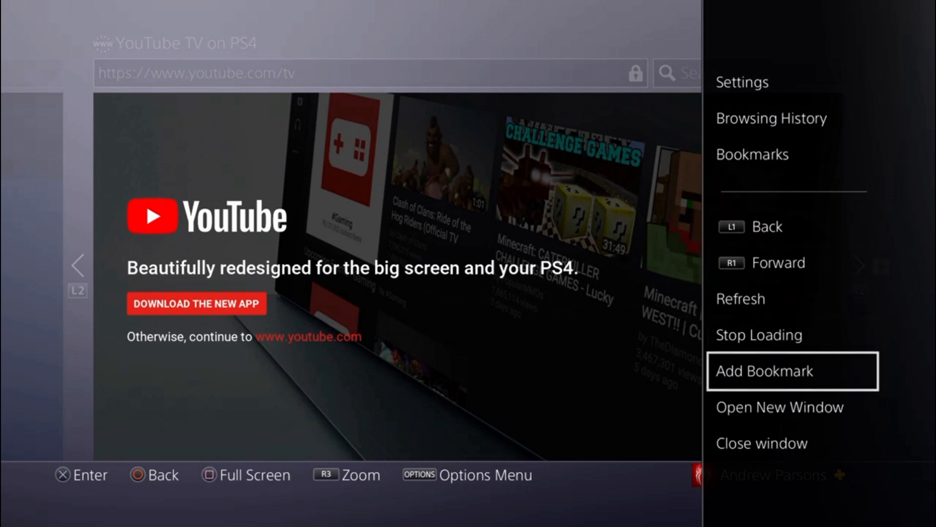
mouse_move(791, 298)
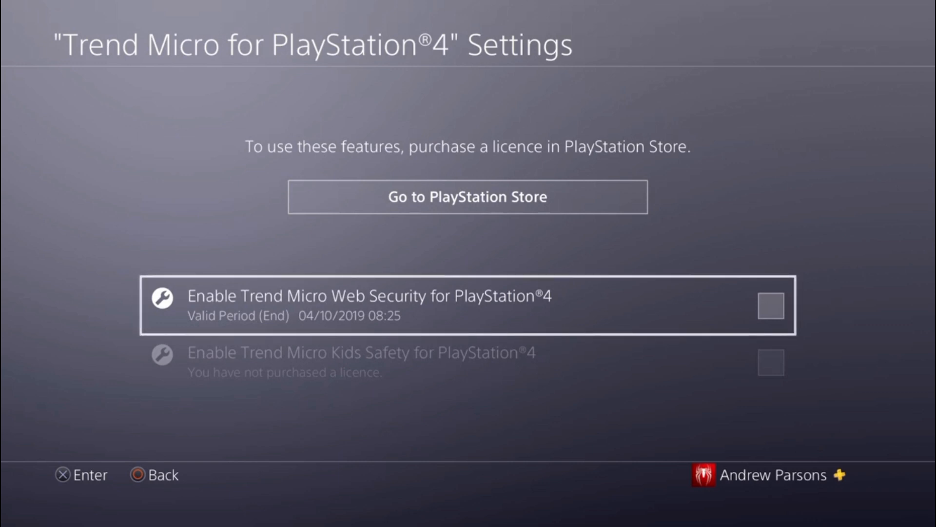
- Enable Trend Micro Web Security for PlayStation 4 and close the browser to the home screen
left_click(770, 305)
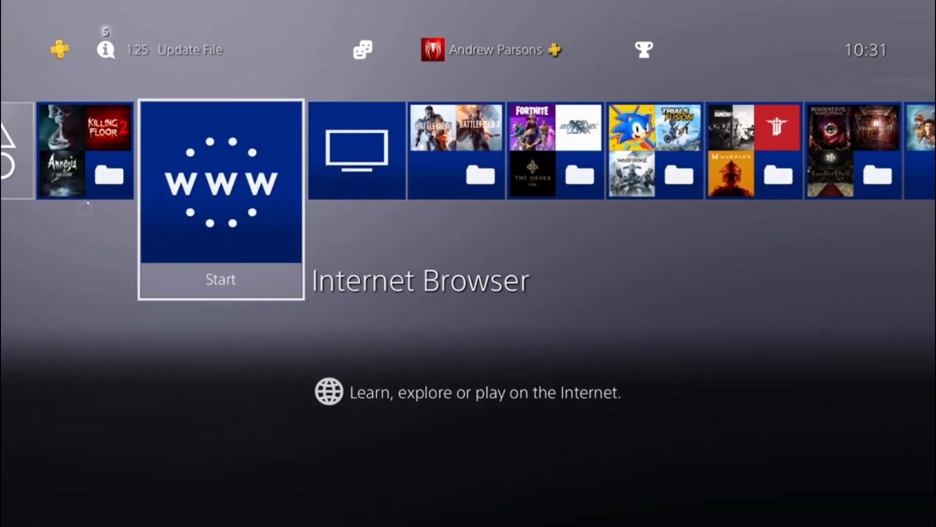
scroll("right", 3)
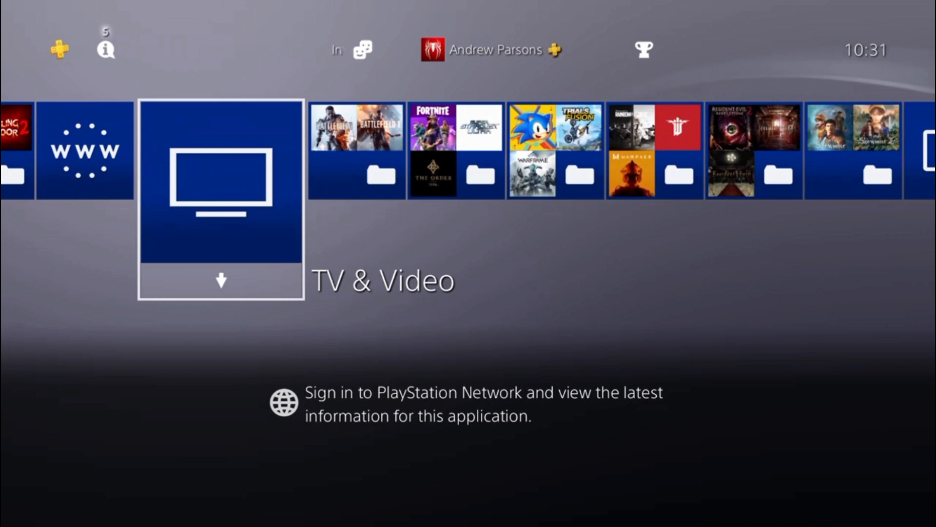
scroll("left", 3)
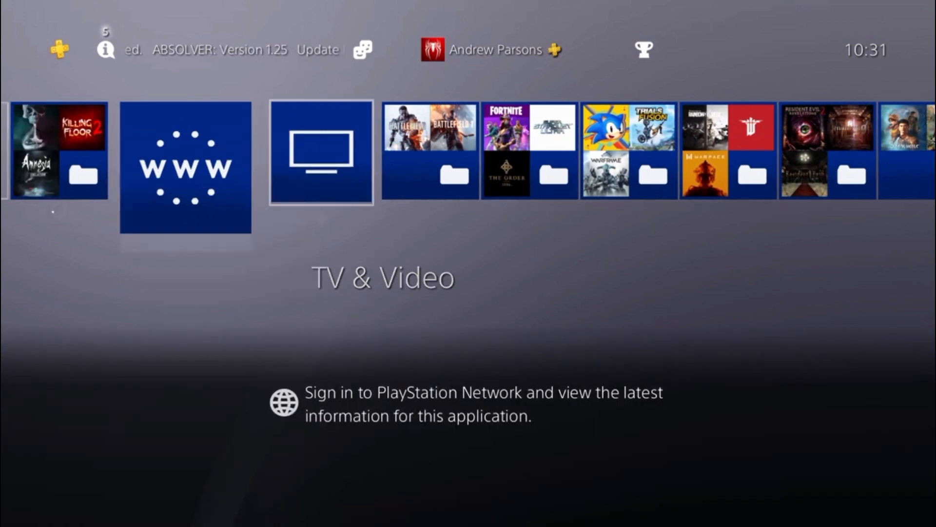
scroll("left", 3)
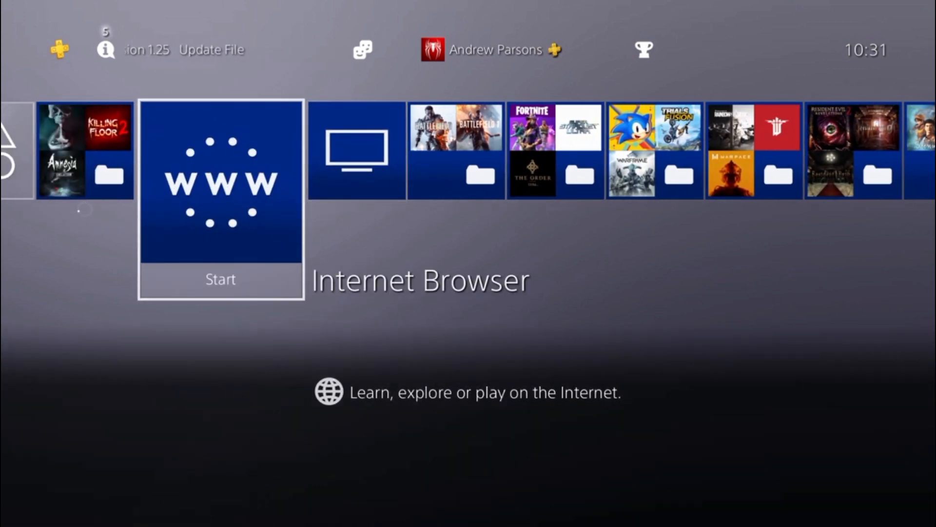